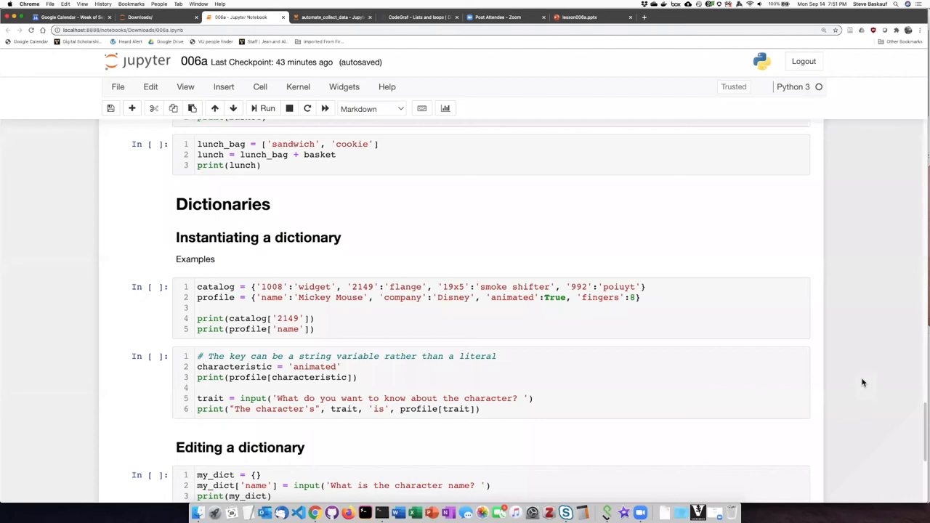
mouse_move(525, 357)
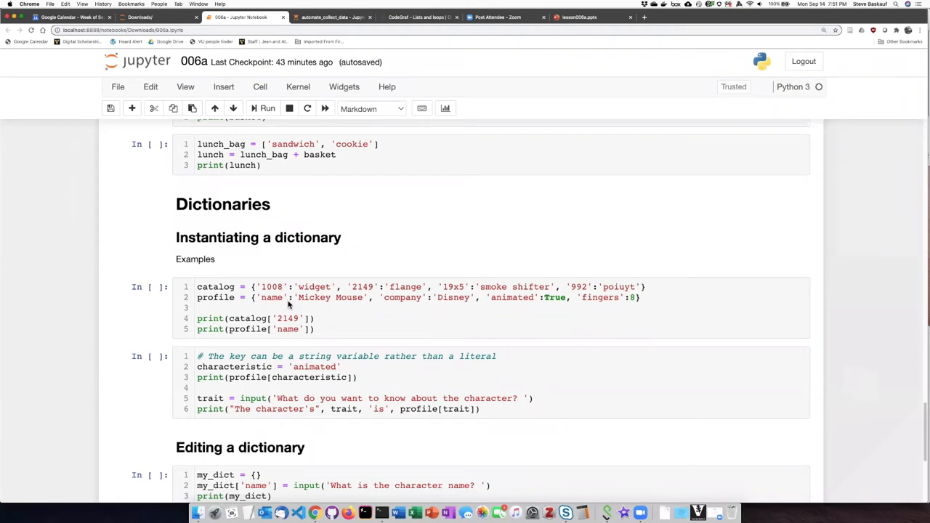
mouse_move(301, 305)
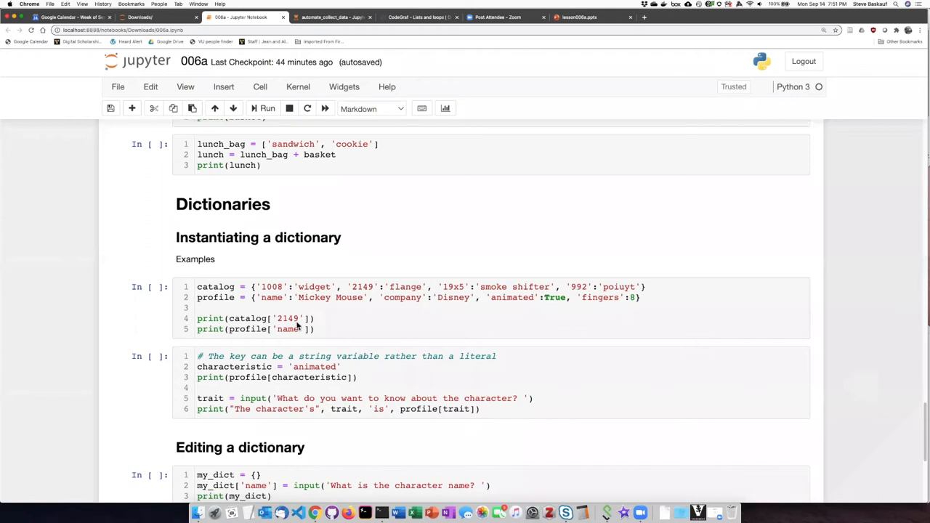
mouse_move(300, 302)
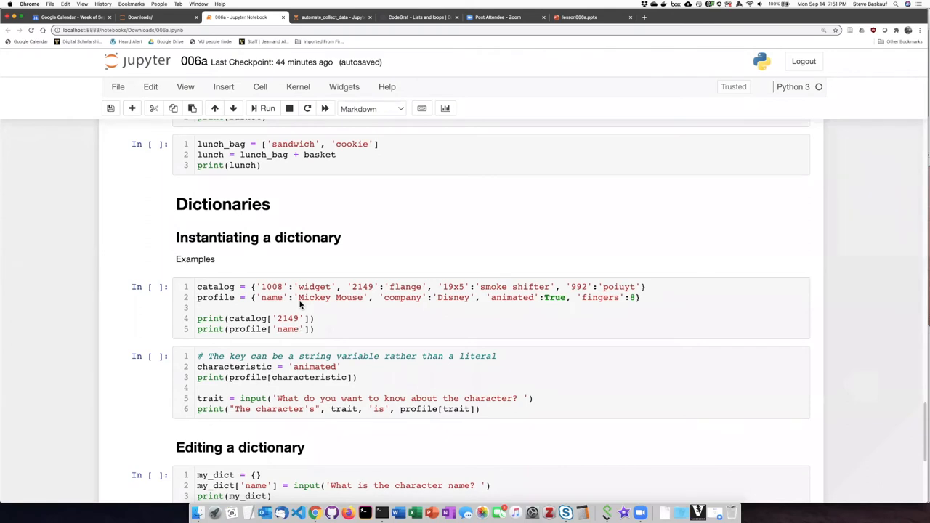
- Select and run the catalog and profile dictionary cell, printing 'flange' and 'Mickey Mouse'
click(300, 318)
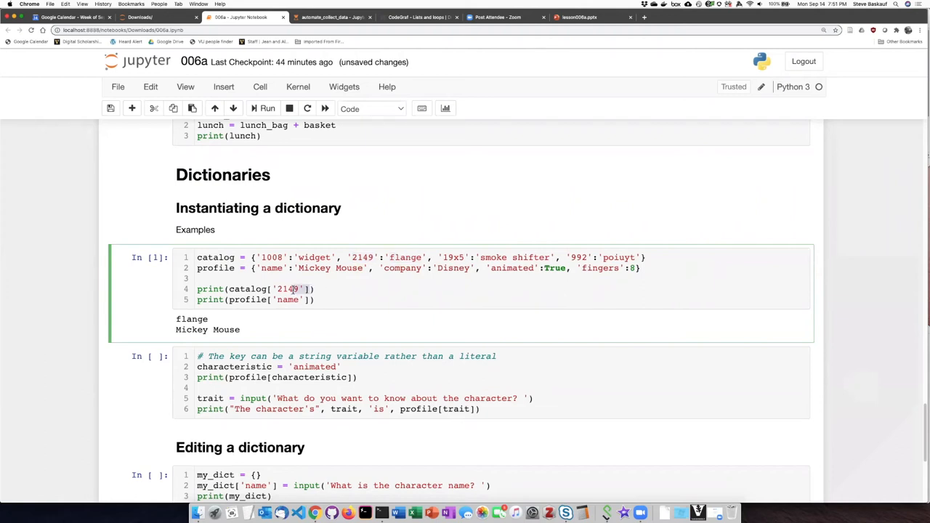
double_click(191, 319)
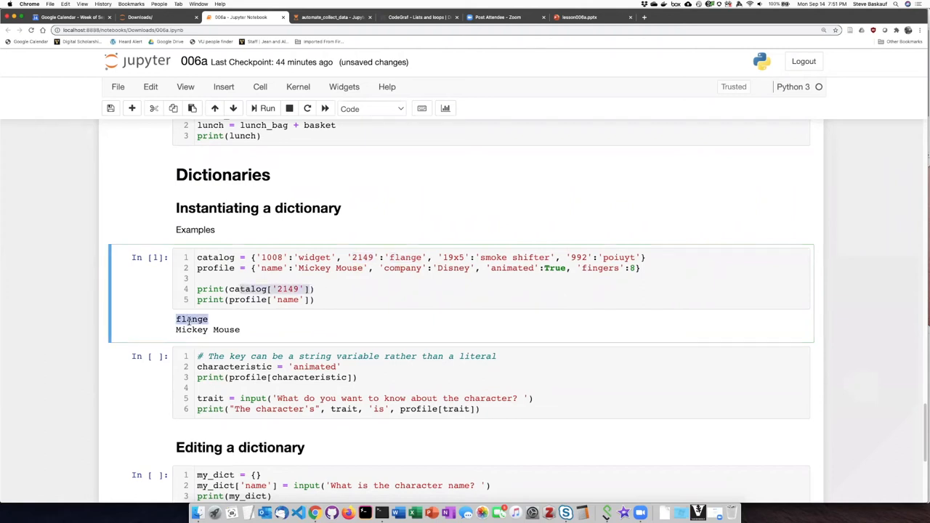
click(383, 334)
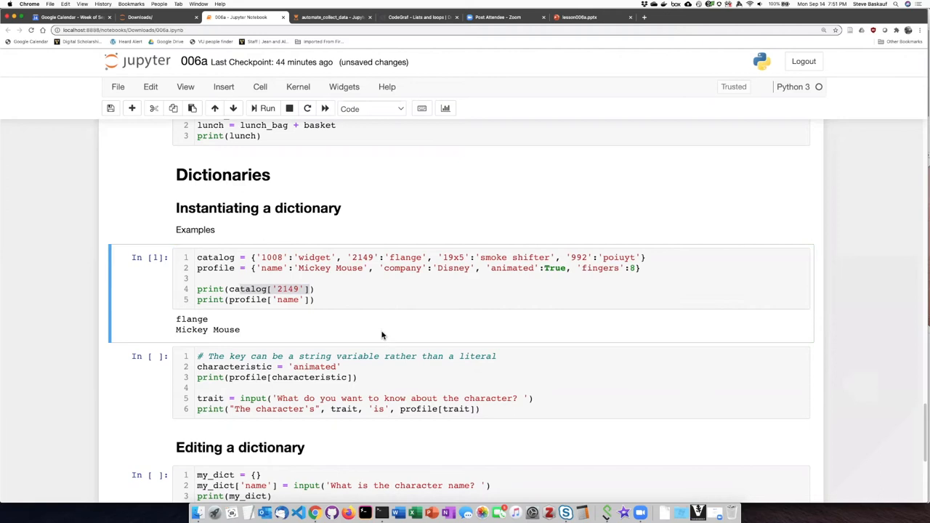
click(293, 300)
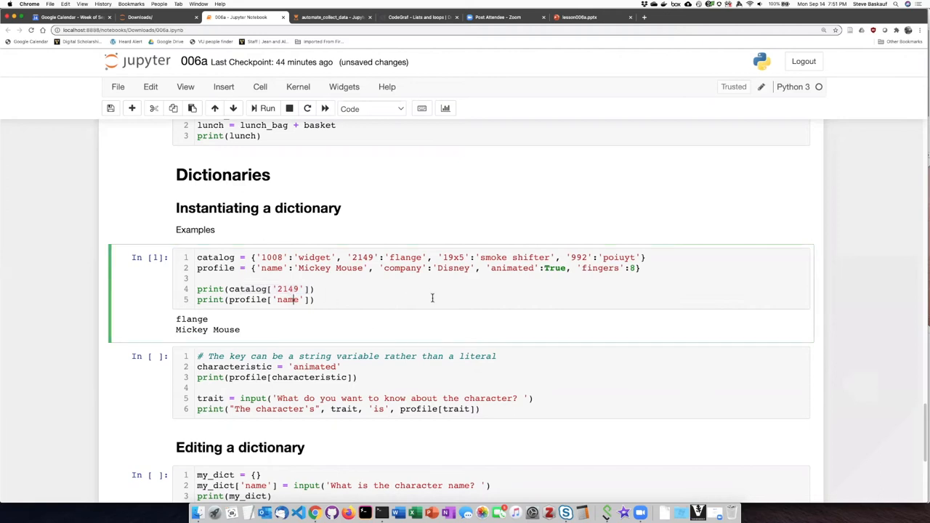
mouse_move(423, 302)
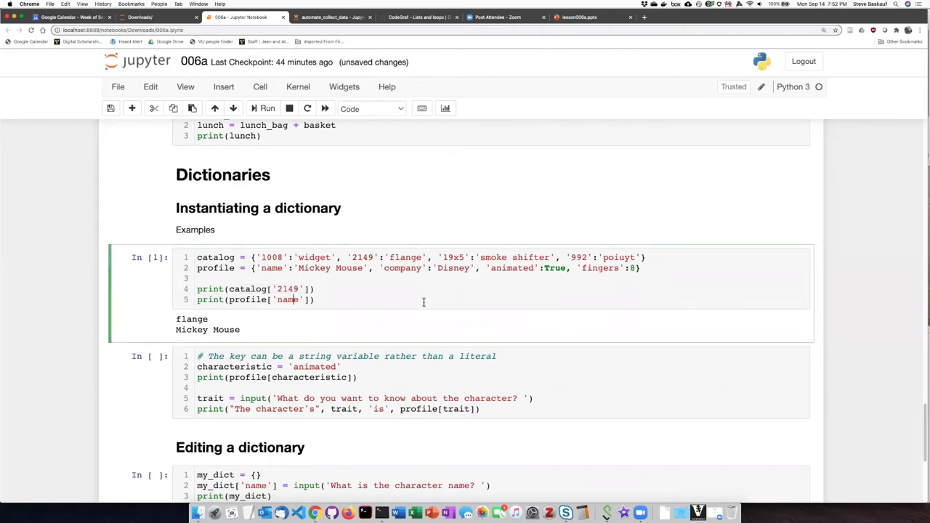
mouse_move(322, 314)
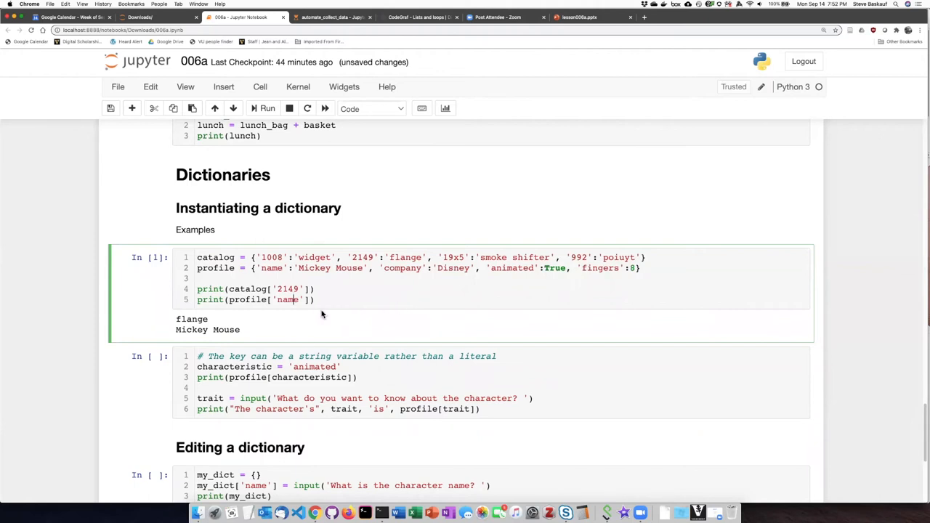
mouse_move(321, 317)
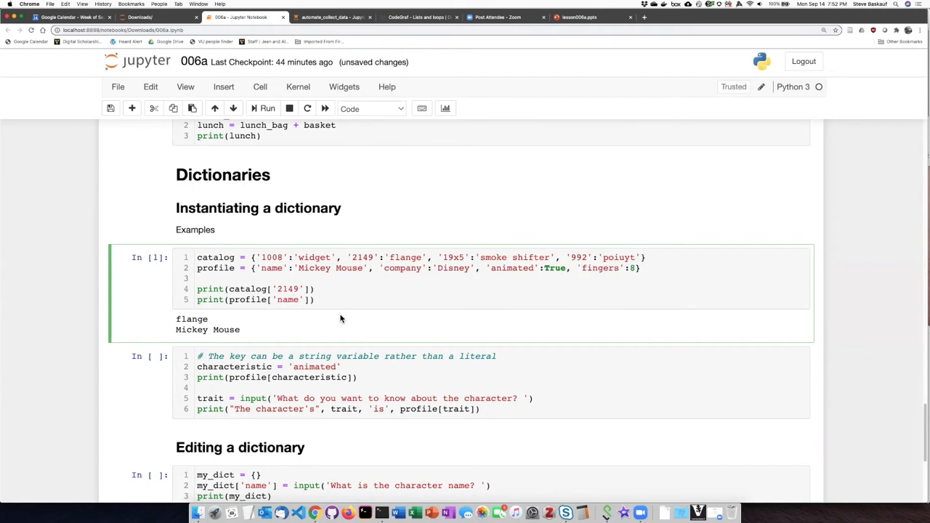
mouse_move(344, 323)
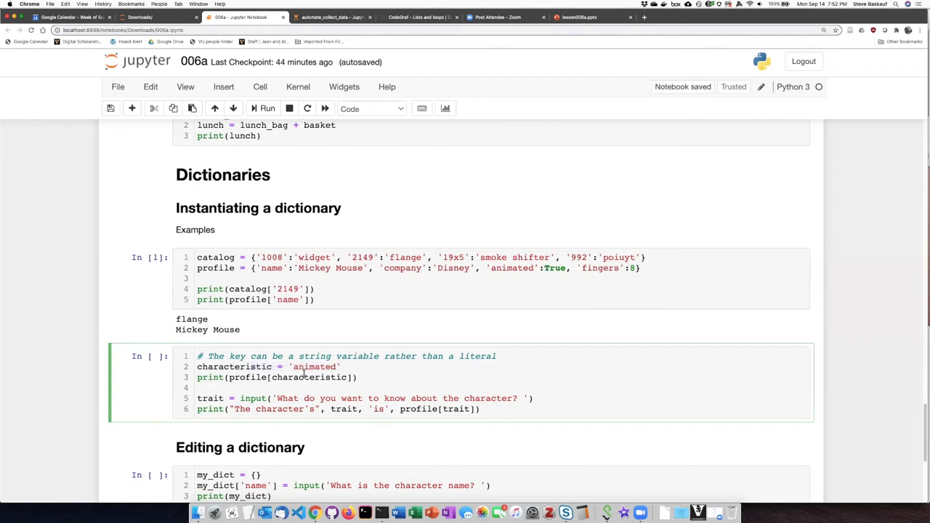
- Highlight the characteristic variable used as the dictionary key
double_click(309, 376)
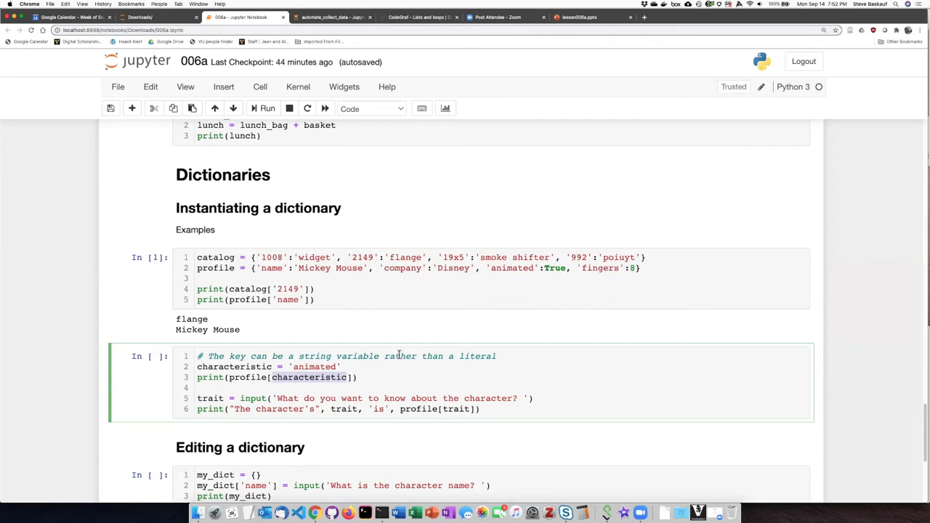
mouse_move(379, 369)
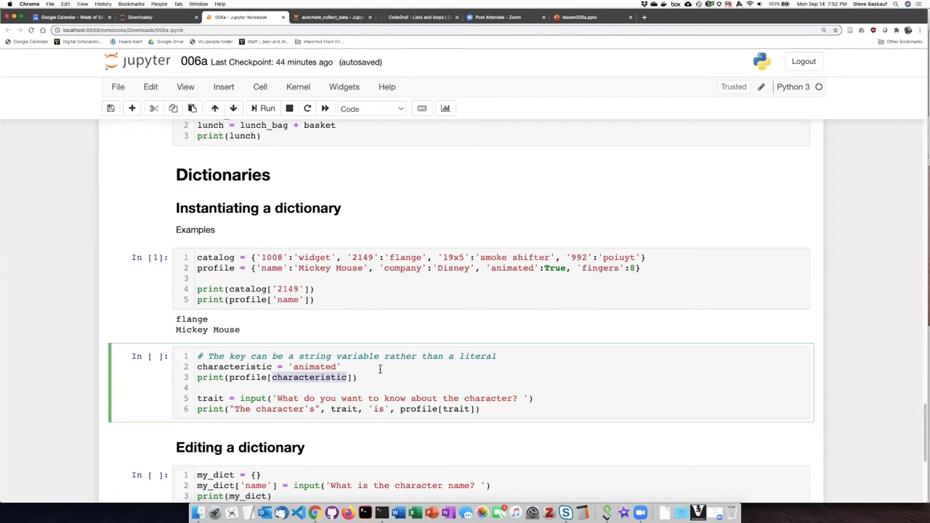
mouse_move(379, 374)
text(name)
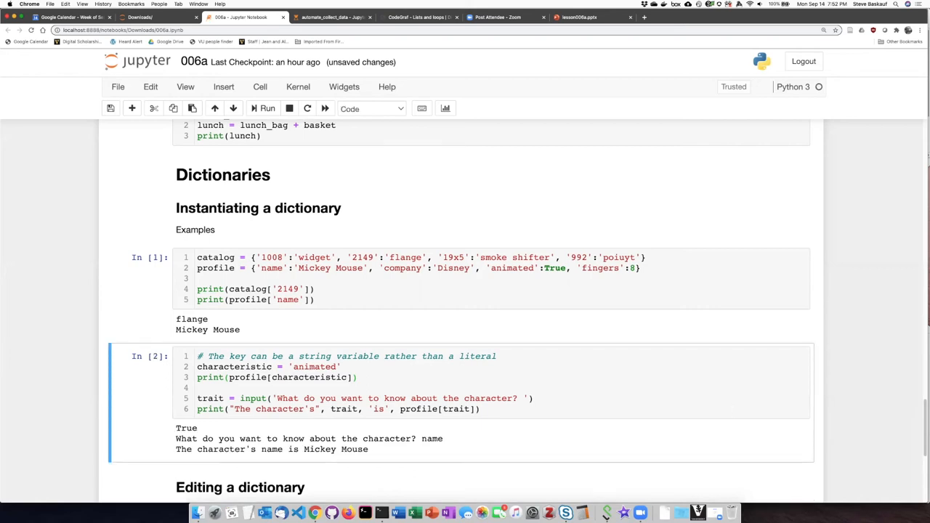
mouse_move(342, 409)
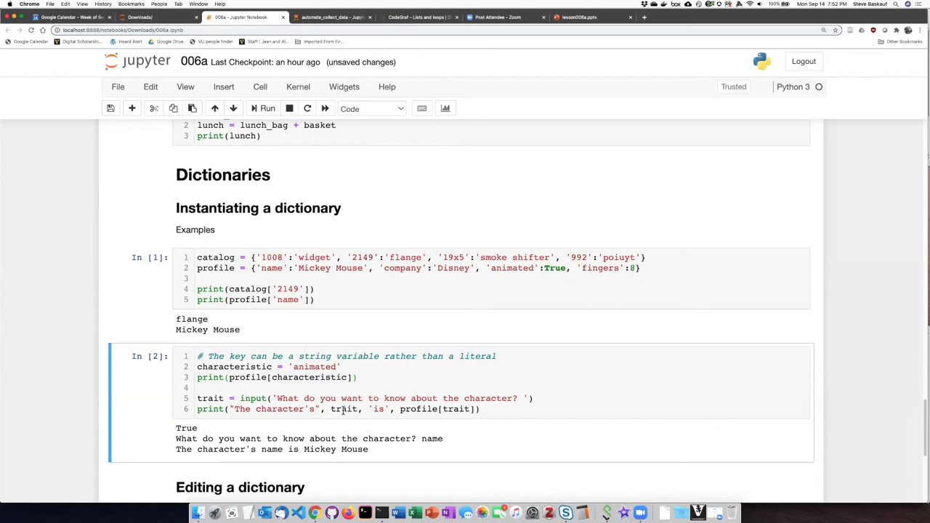
mouse_move(433, 412)
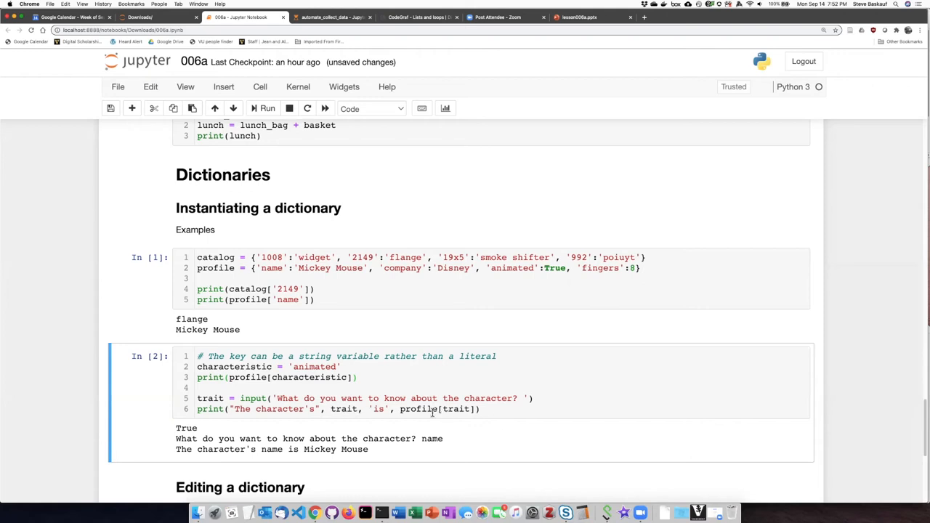
mouse_move(451, 409)
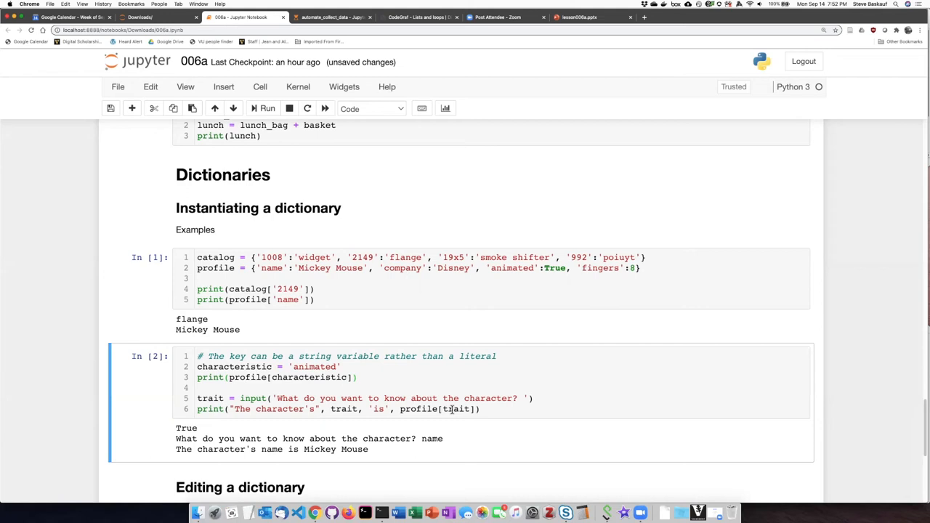
mouse_move(441, 419)
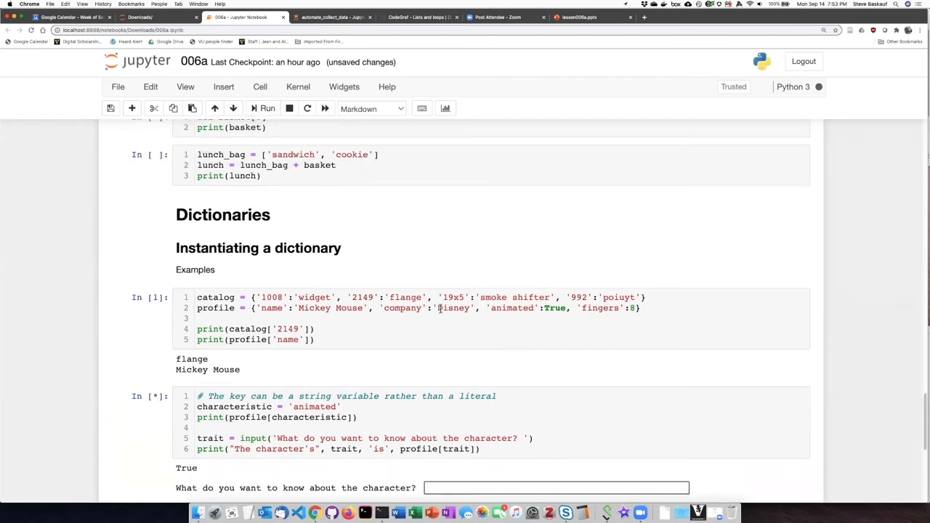
- Rerun the character-lookup cell and answer its prompt with 'yoga teacher'
scroll(down, 3)
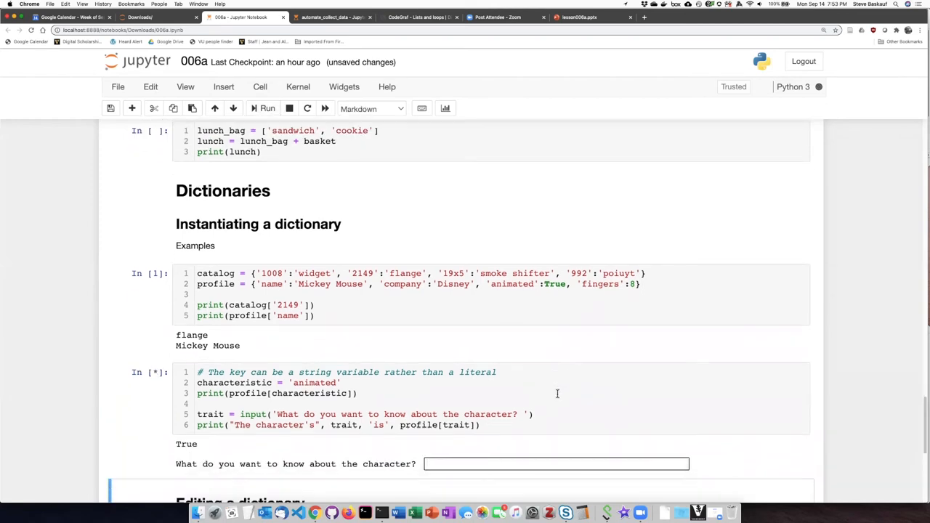
mouse_move(550, 390)
text(fingers)
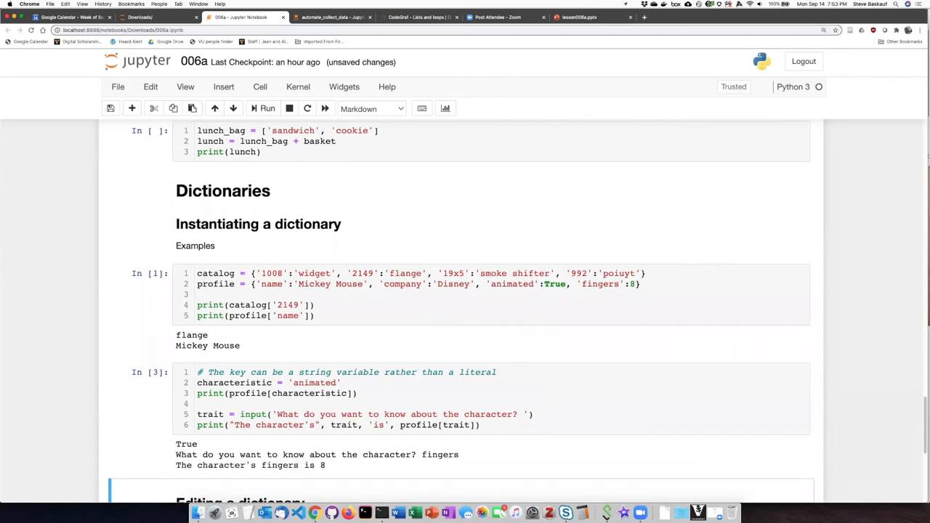
mouse_move(324, 482)
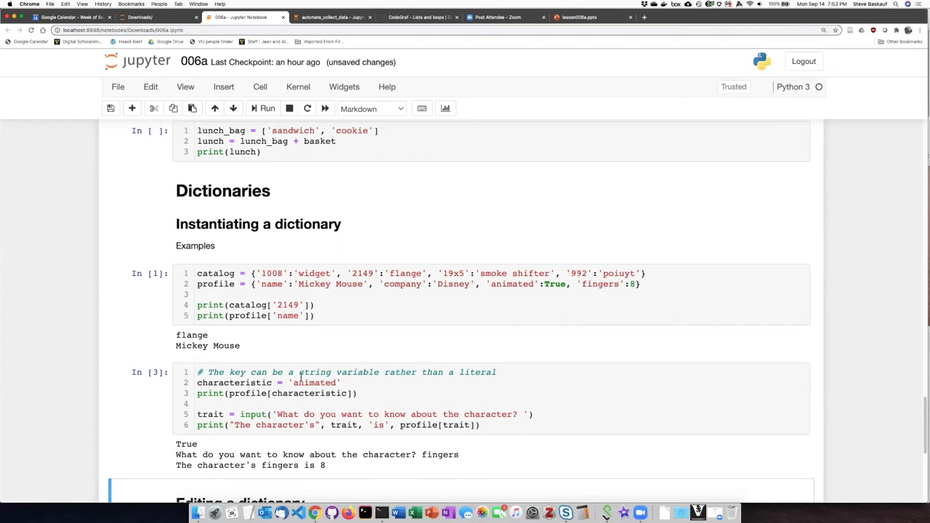
click(263, 108)
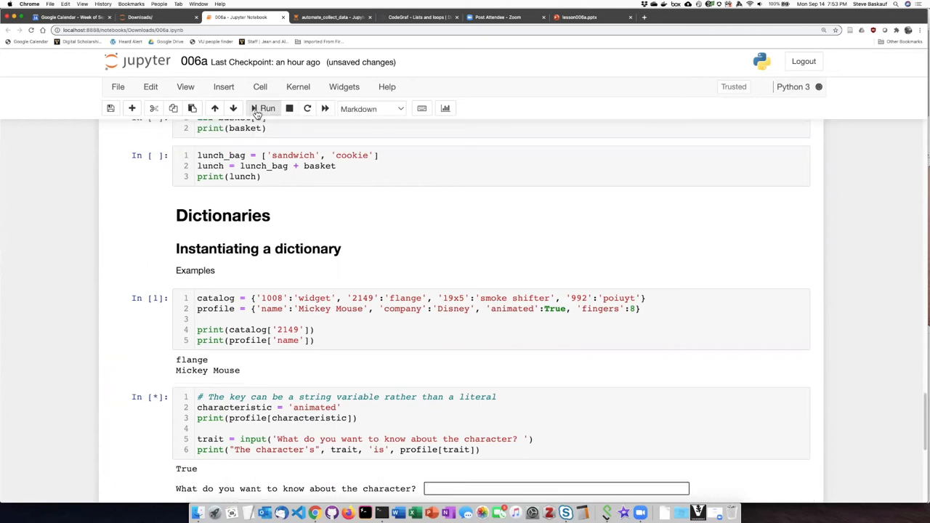
scroll(down, 3)
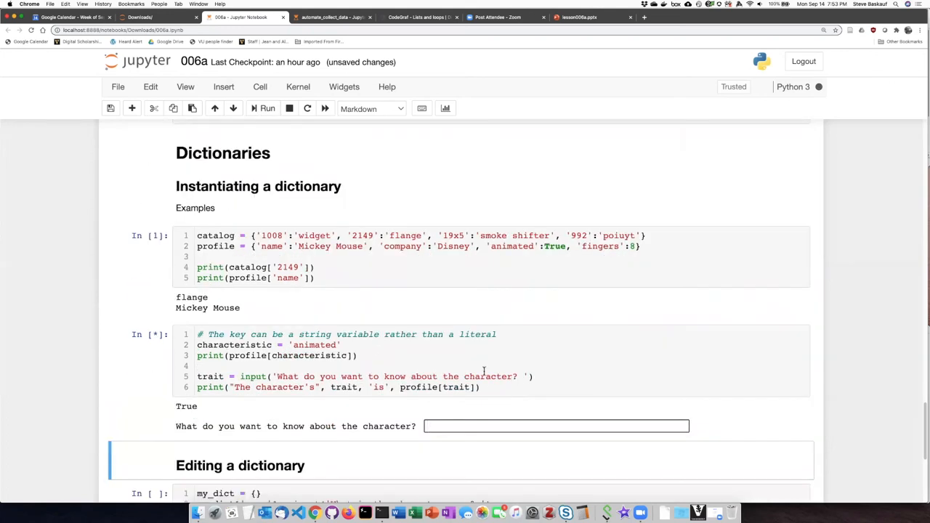
text(yoga teacher)
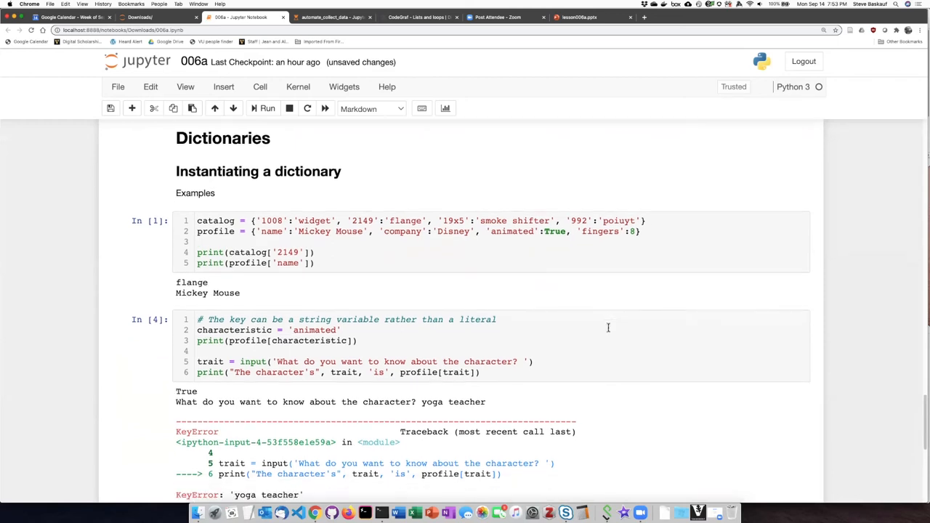
- Scroll down past the KeyError traceback toward the Editing a dictionary section
scroll(down, 3)
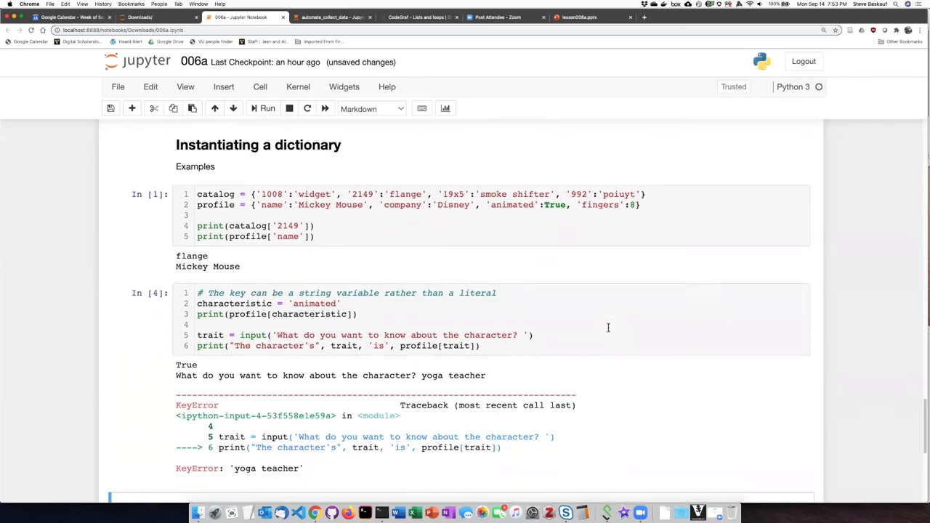
mouse_move(548, 395)
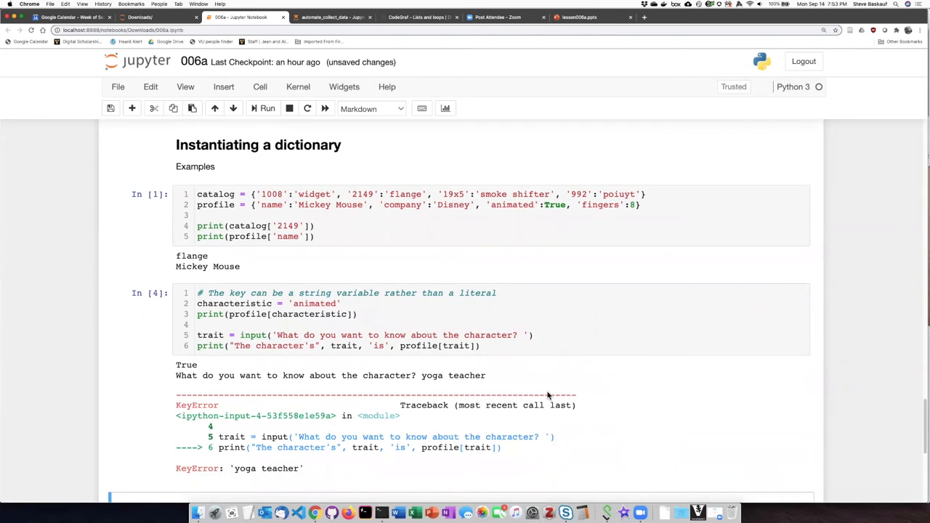
mouse_move(353, 427)
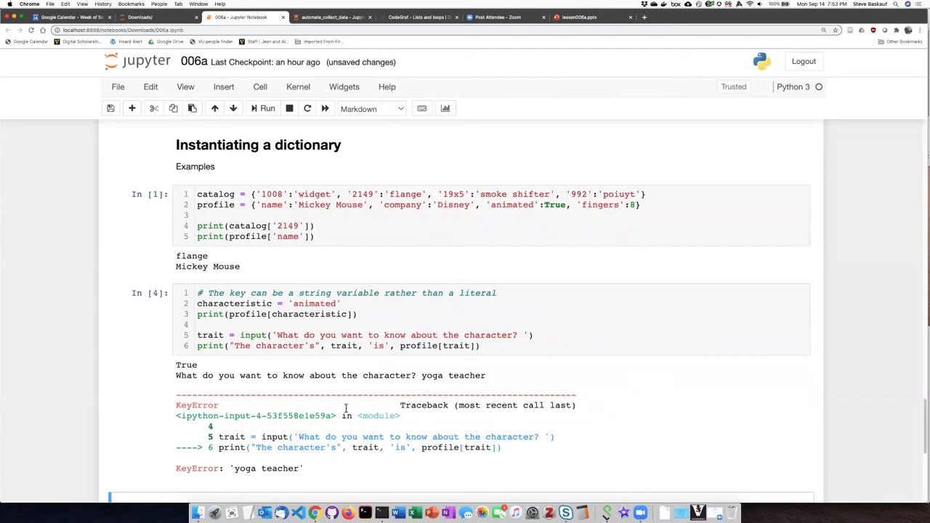
scroll(down, 3)
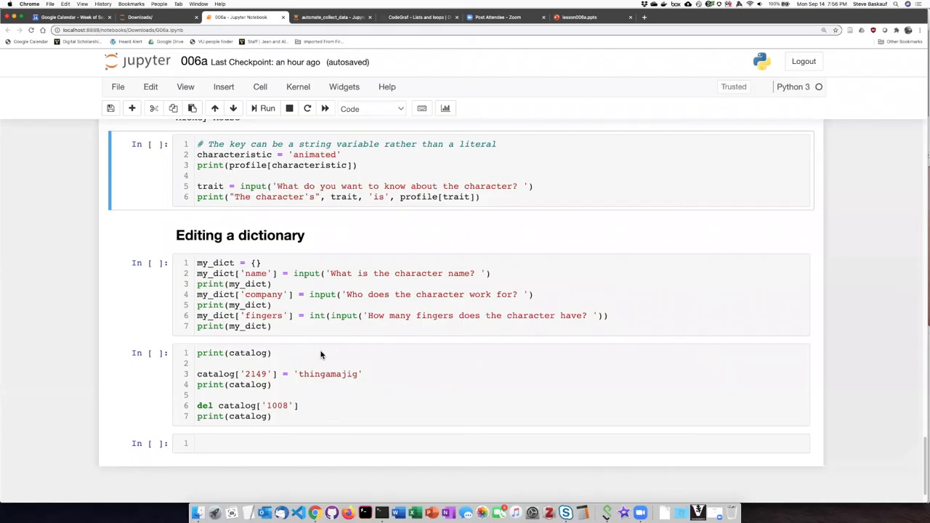
mouse_move(268, 273)
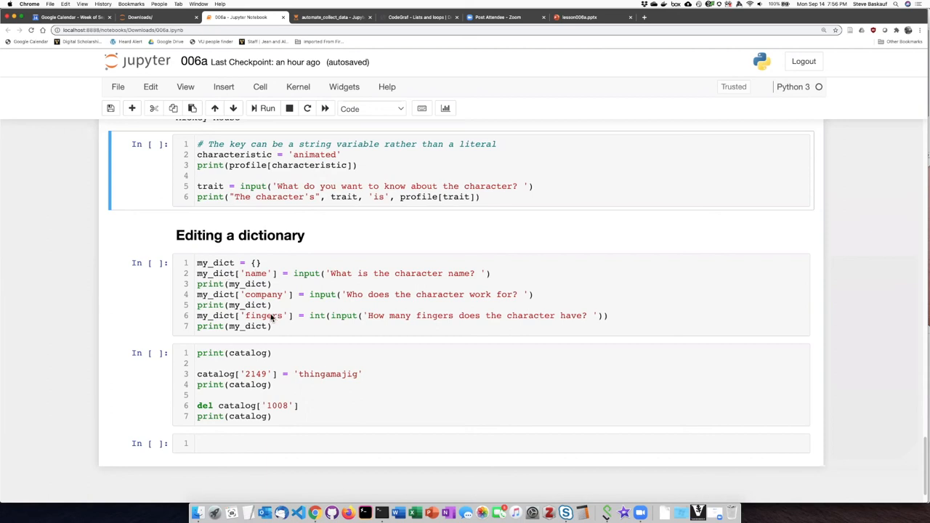
mouse_move(280, 299)
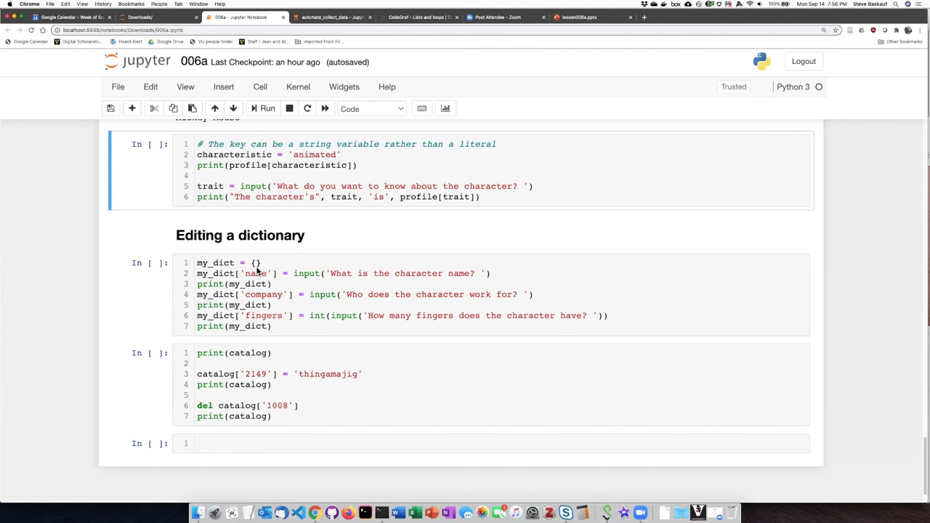
mouse_move(290, 303)
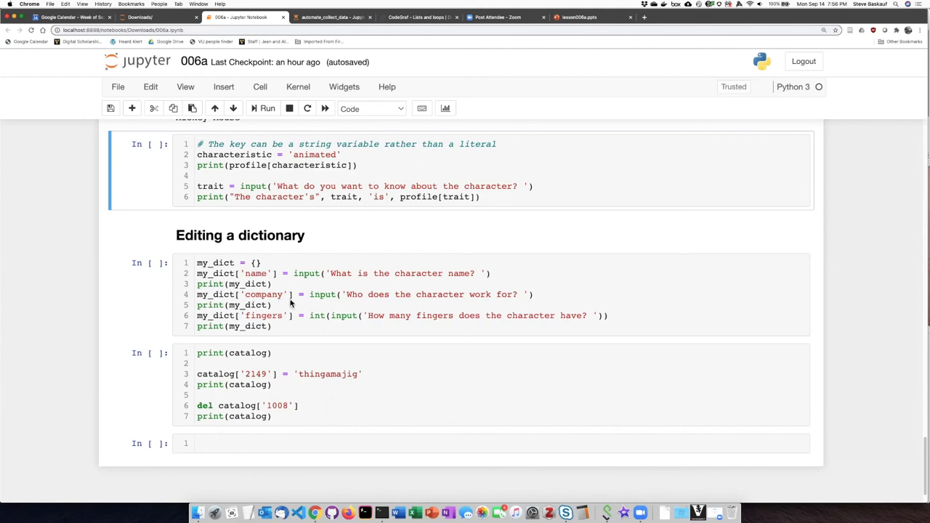
mouse_move(302, 316)
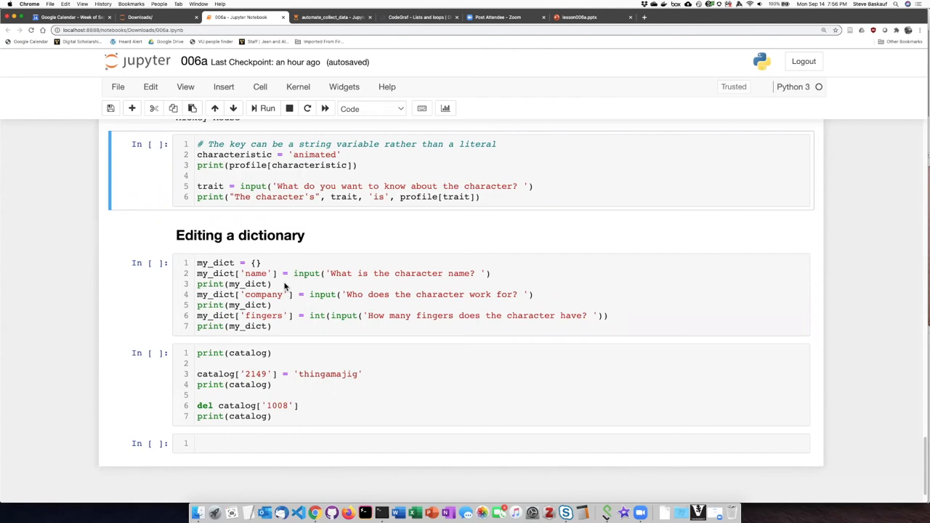
- Run the my_dict cell in the Editing a dictionary section
click(262, 108)
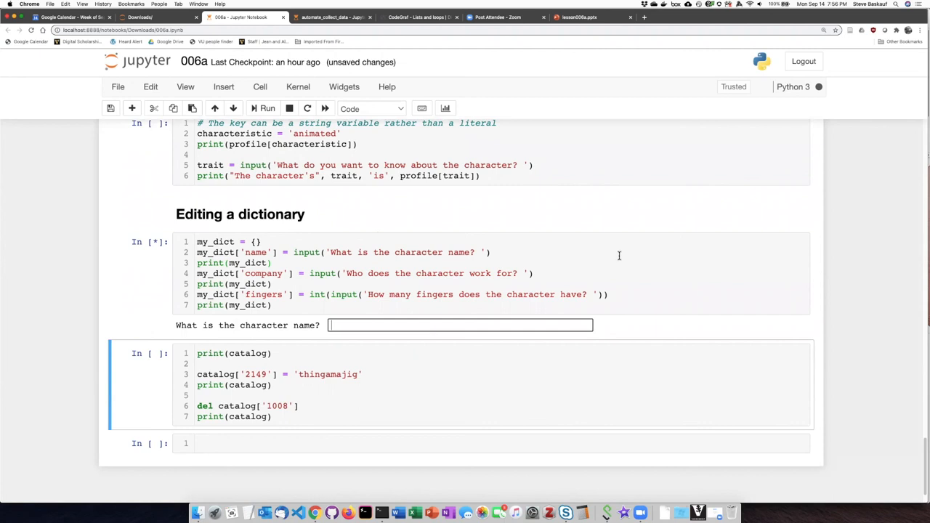
mouse_move(621, 260)
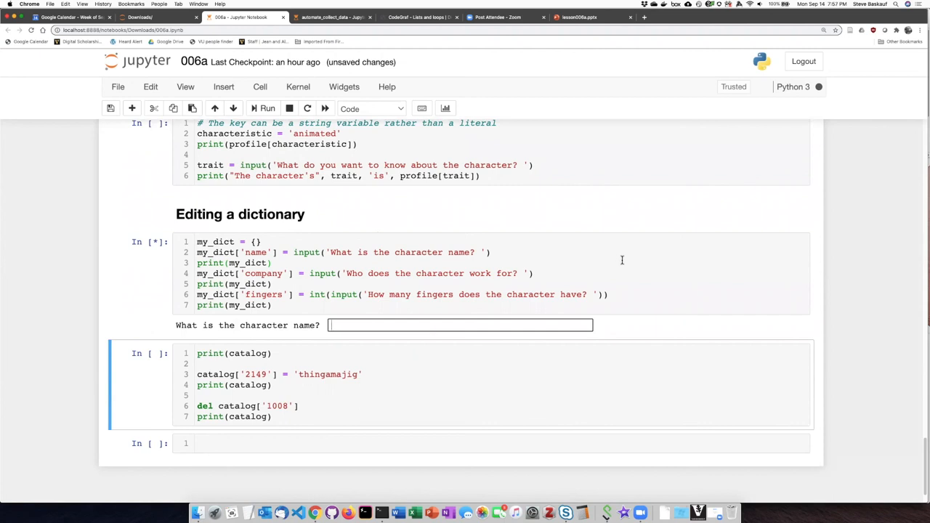
- Enter 'Fred Flintstone' as the character name and start entering 'Hannah-Barbera' as the company
text(Fred Flin)
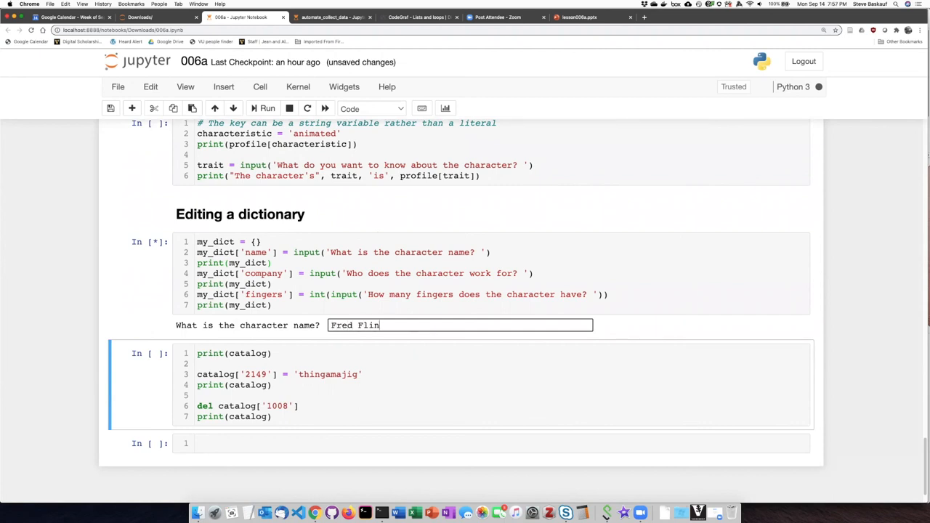
text(tstone)
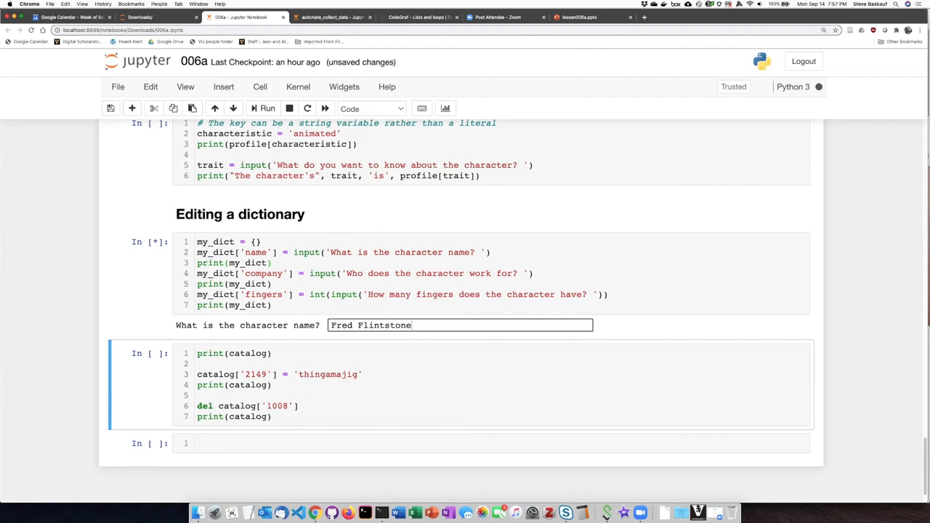
key(enter)
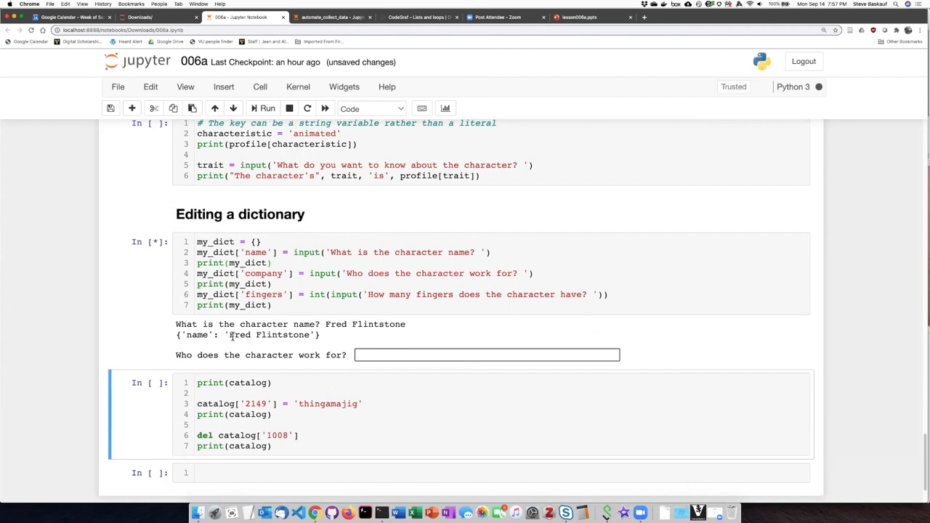
mouse_move(446, 344)
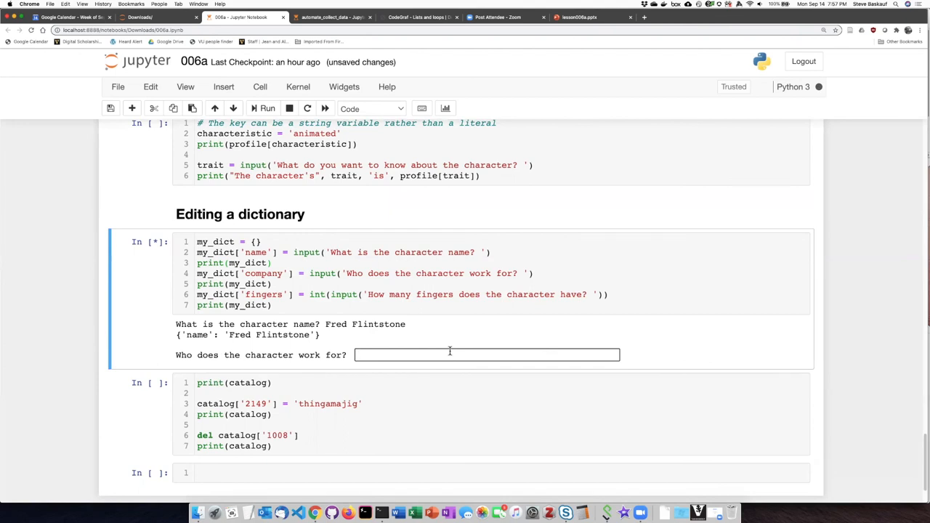
text(Hannah-Barbera)
text(10)
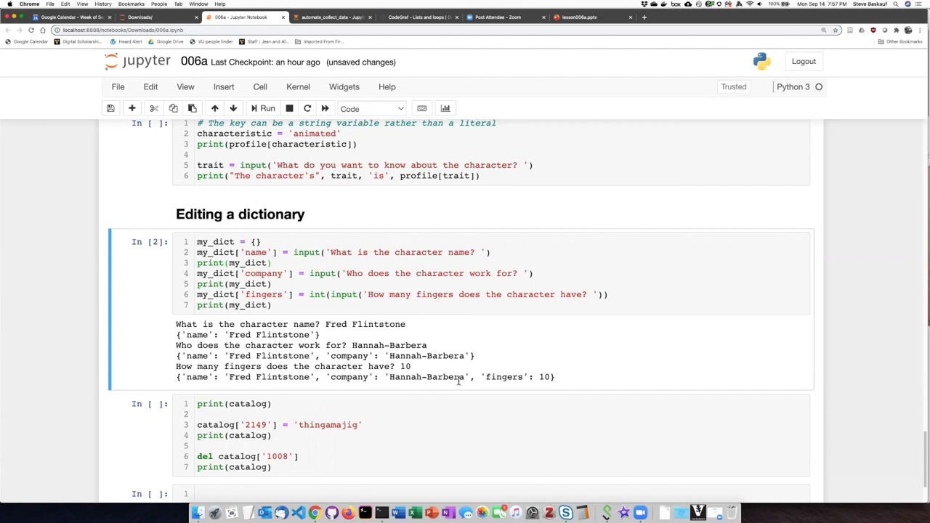
scroll(down, 3)
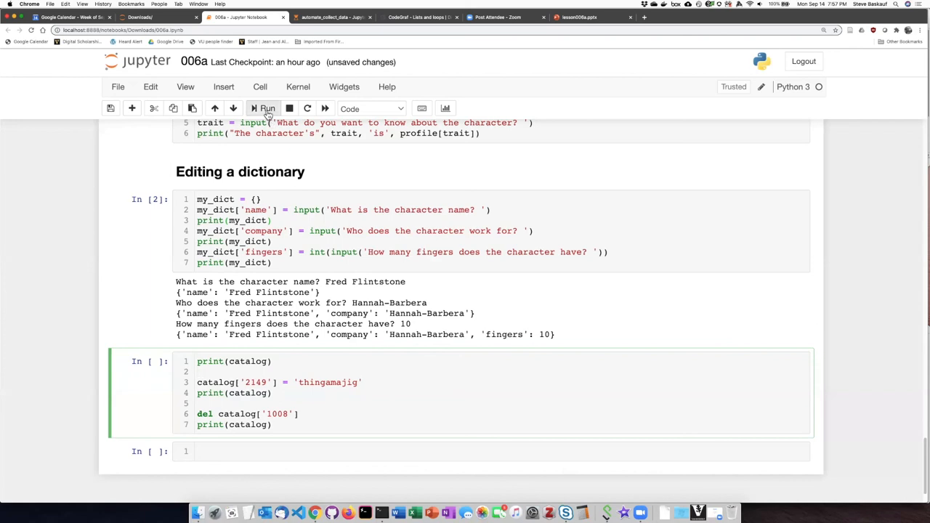
- Run the catalog editing cell and highlight keys 2149 and 1008 in the code
click(262, 108)
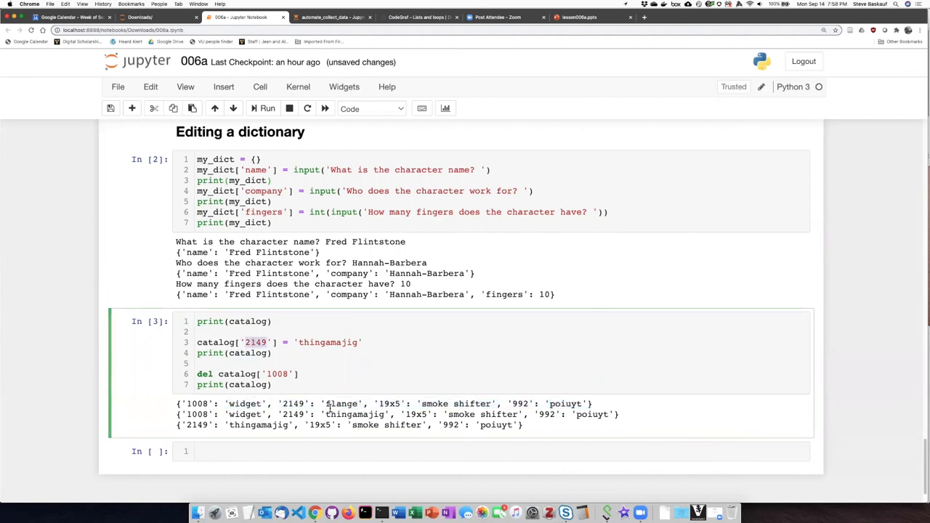
double_click(354, 414)
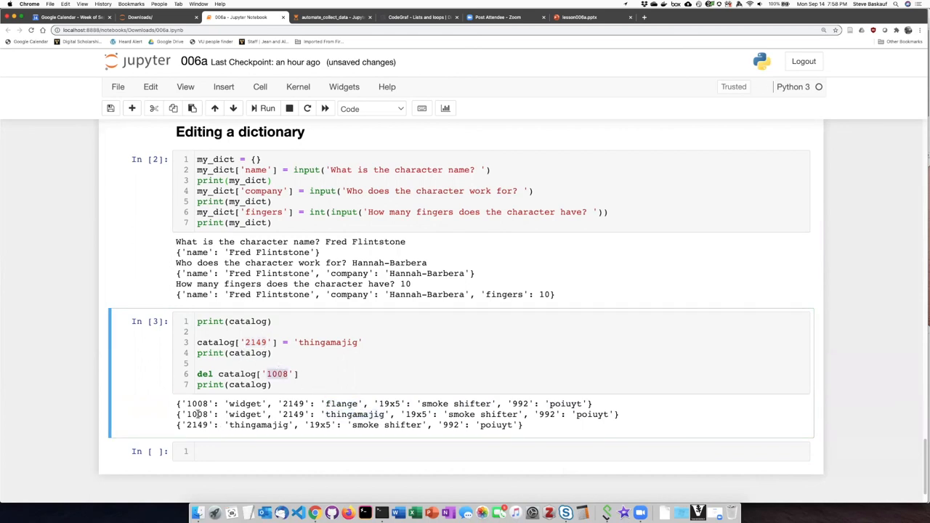
double_click(245, 414)
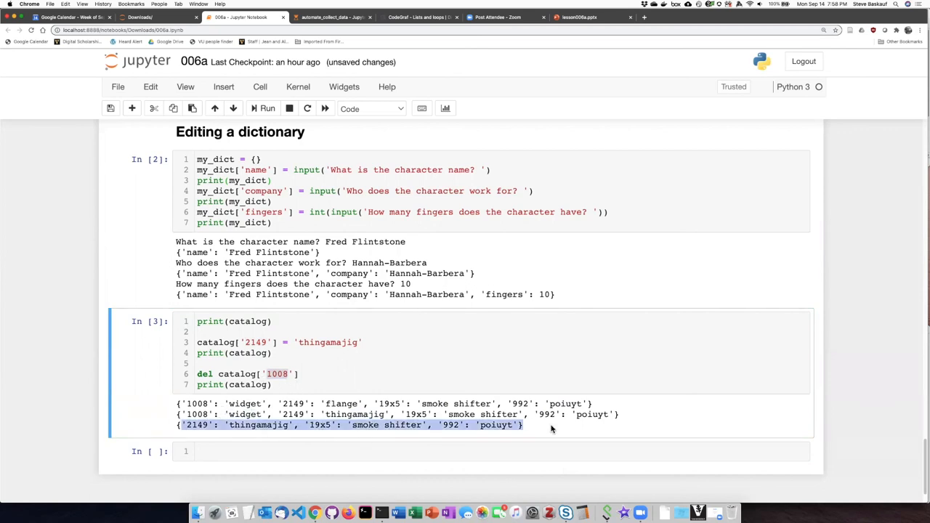
mouse_move(788, 468)
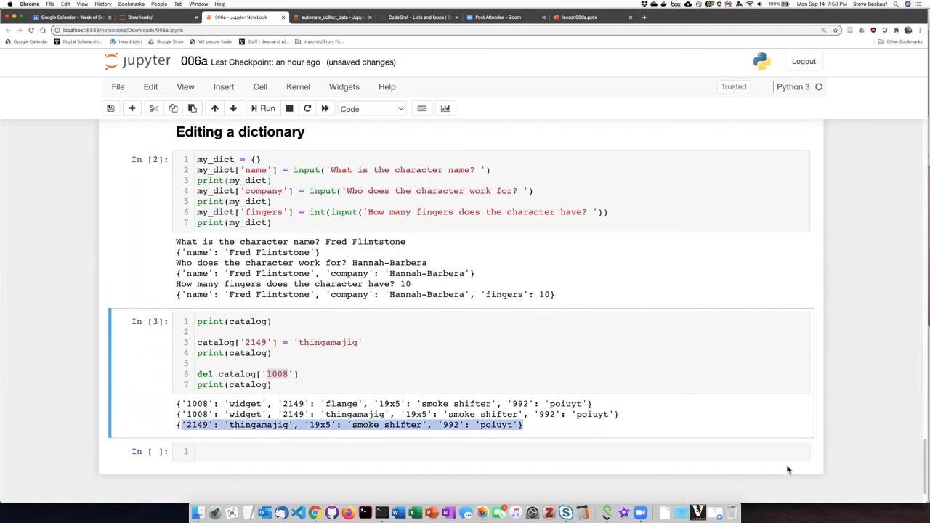